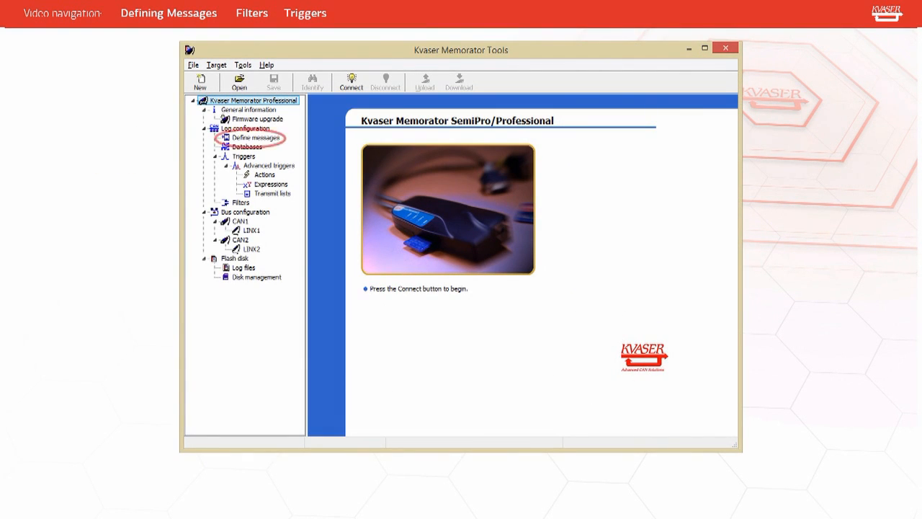
- Open the local message definitions and start a new message, Message1 with DLC 8
click(256, 137)
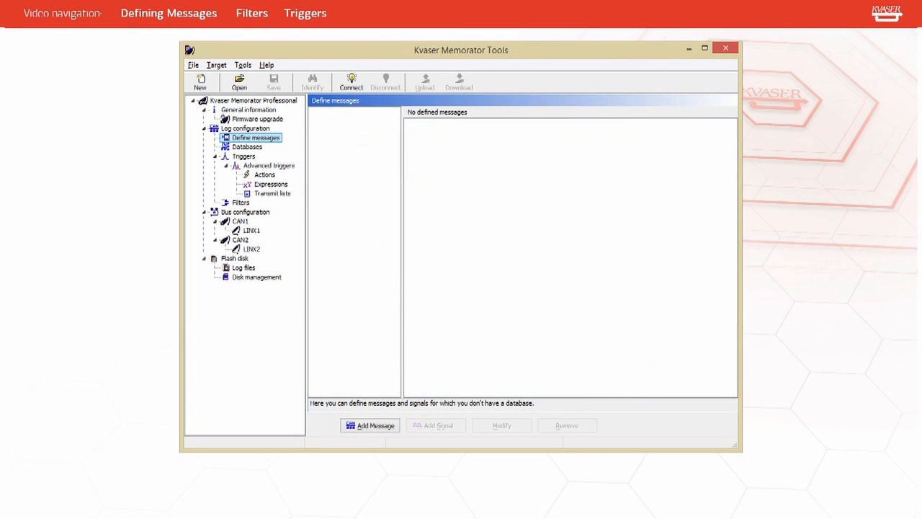
click(369, 425)
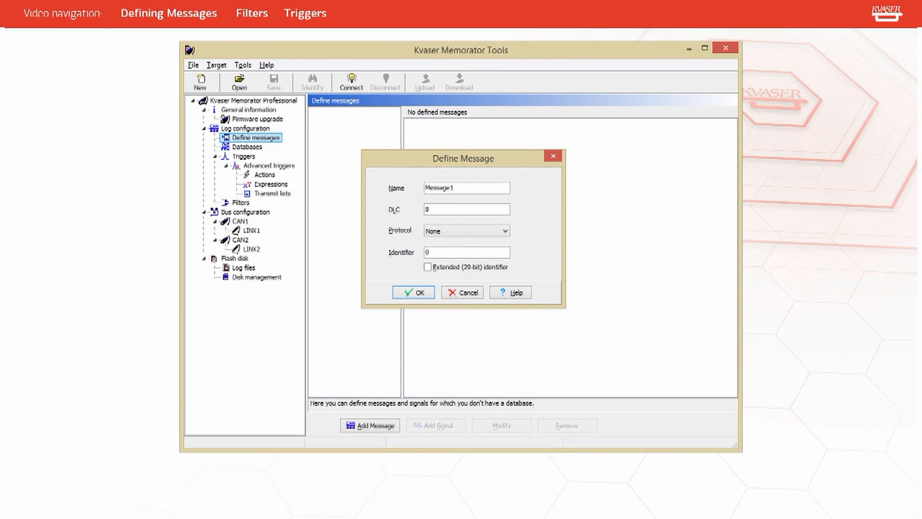
- Define Message1 with identifier 0x0 and DLC 8
click(505, 230)
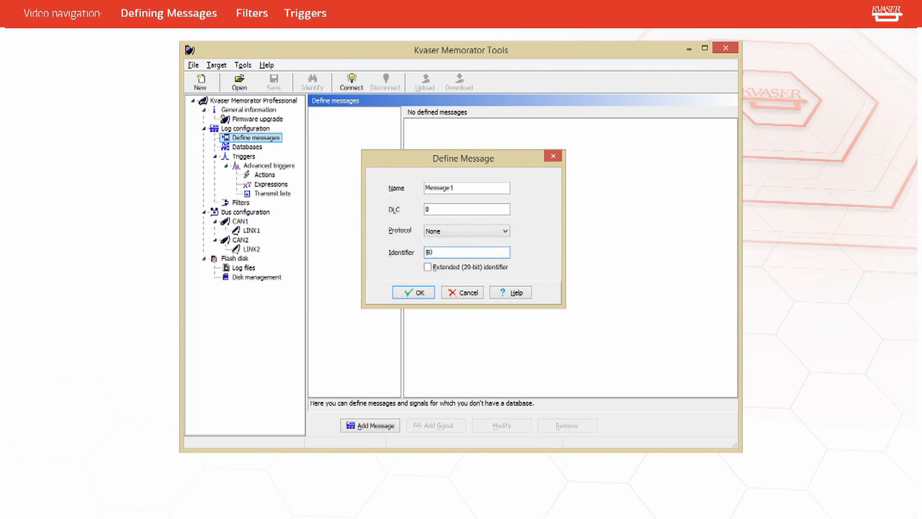
text(0x0)
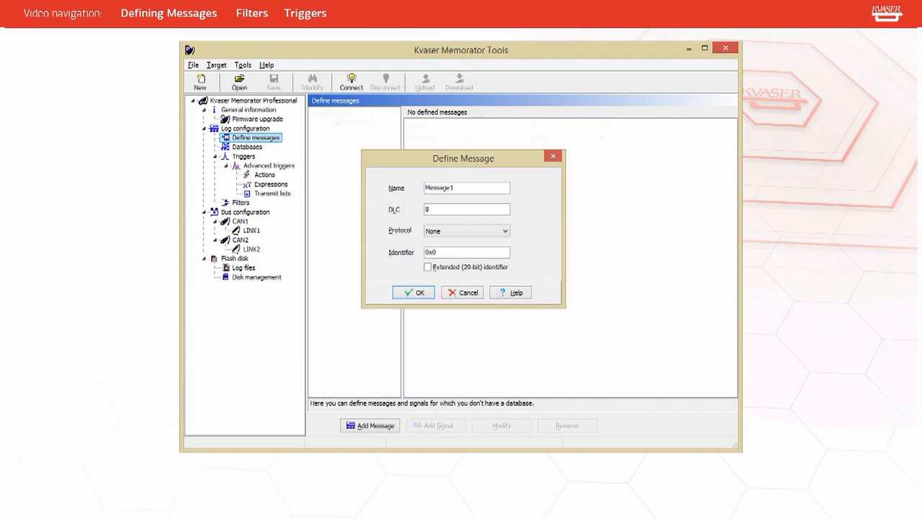
click(414, 291)
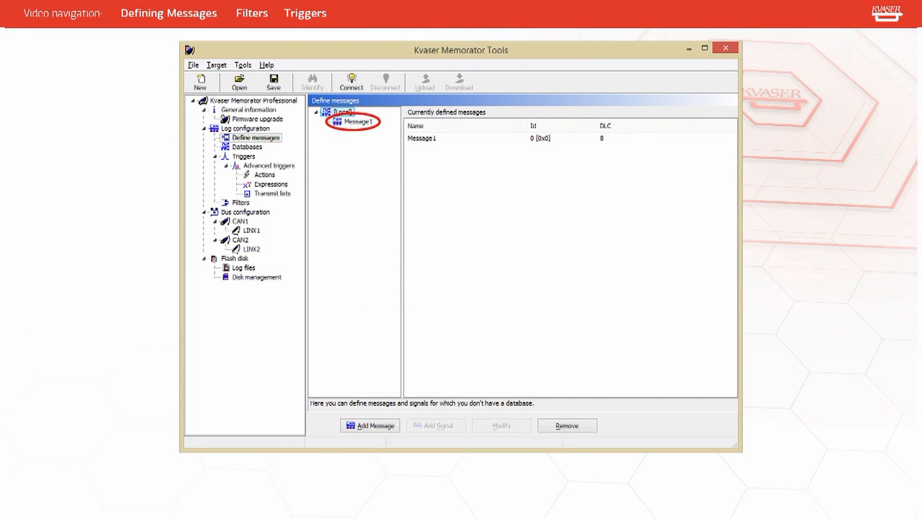
- Add Signal1 to Message1 with default settings: Intel, unsigned, start 0, length 8
click(435, 425)
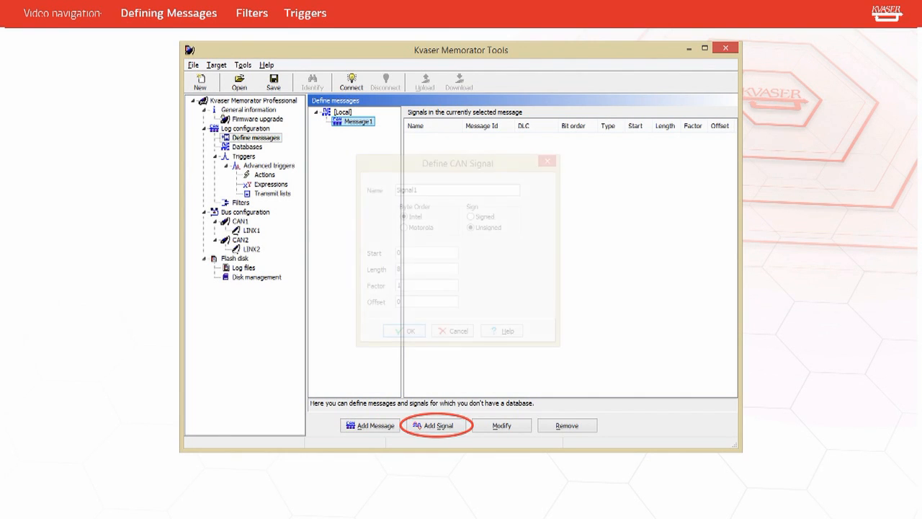
click(438, 425)
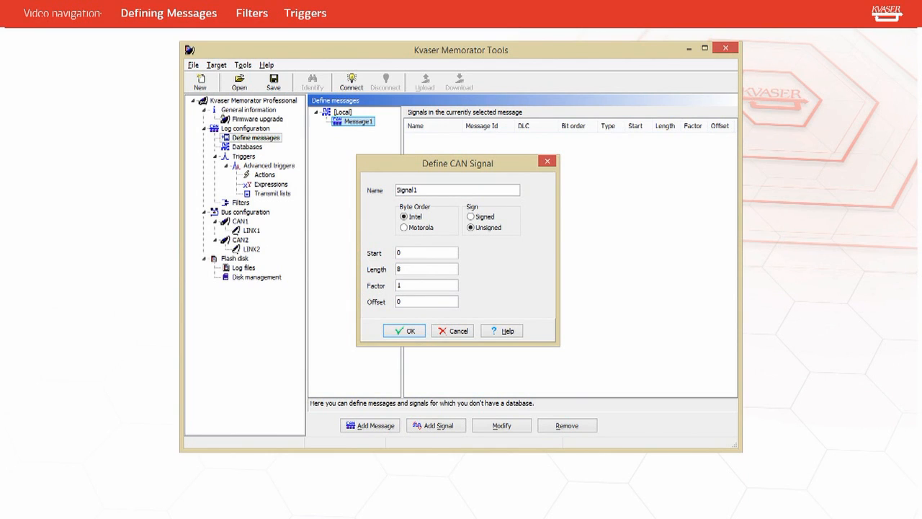
click(404, 329)
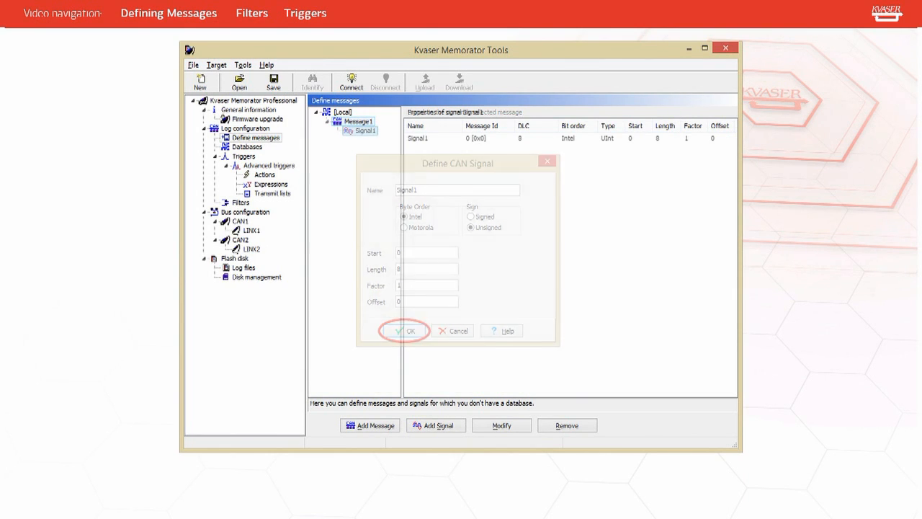
click(406, 330)
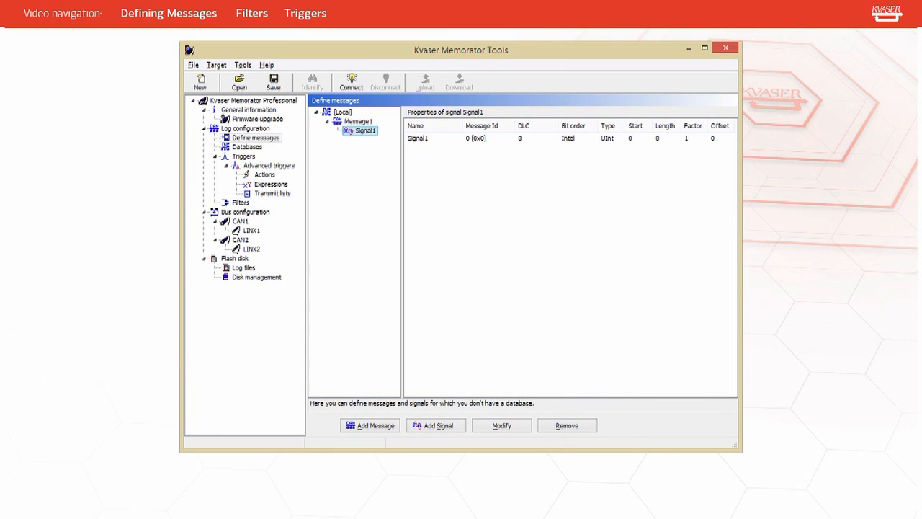
- Launch the database editor and add Example Database.dbc to the configuration's databases
click(243, 65)
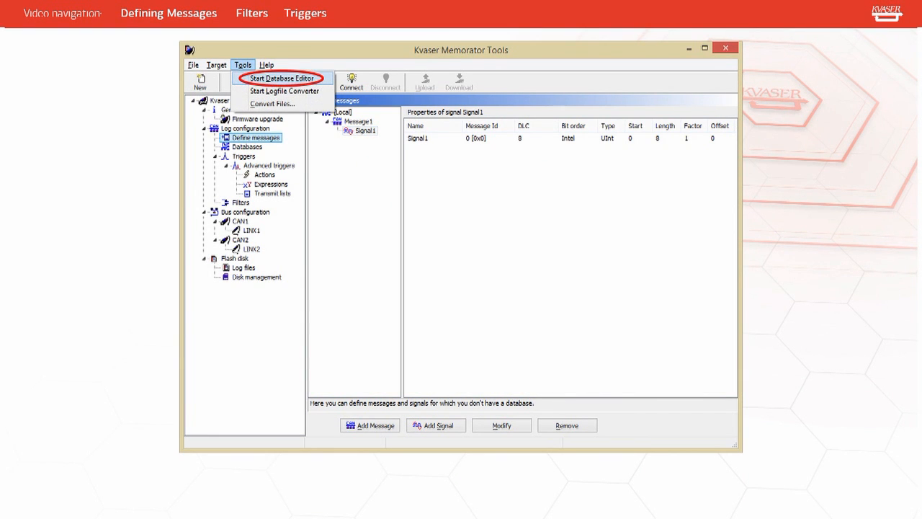
click(282, 78)
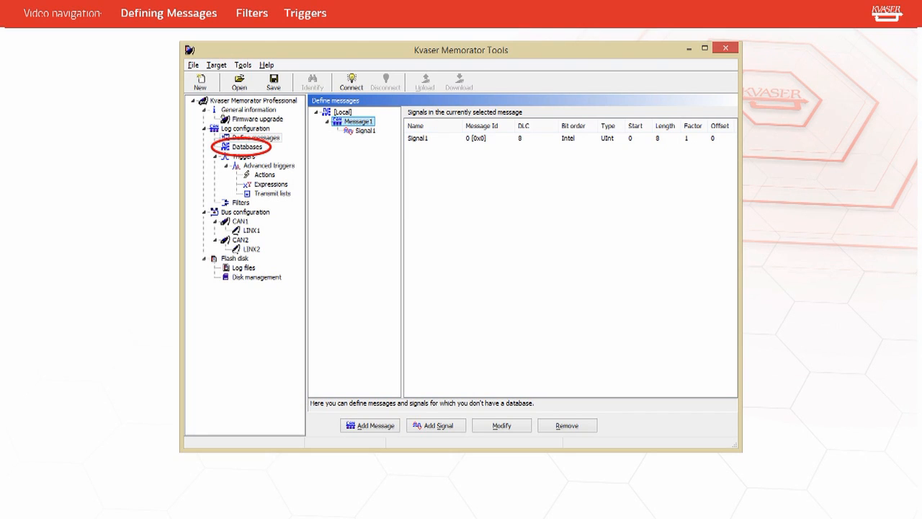
click(247, 146)
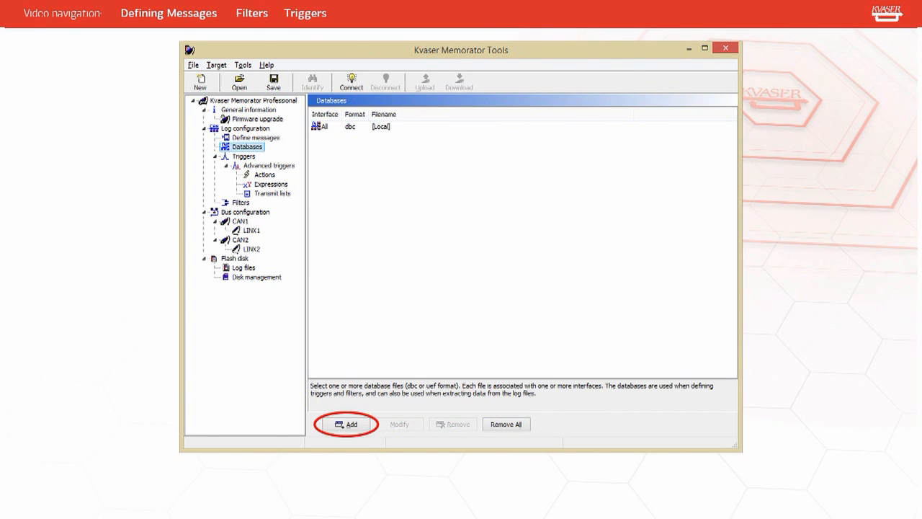
click(346, 424)
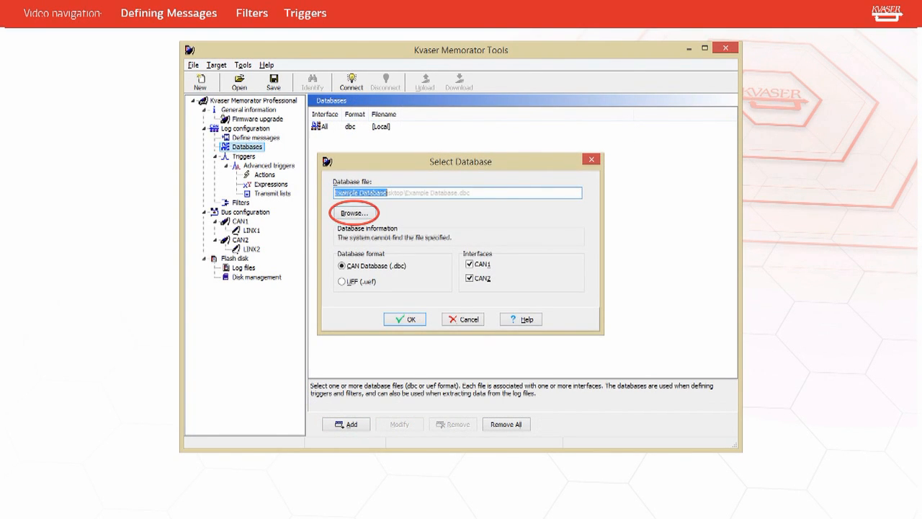
click(354, 213)
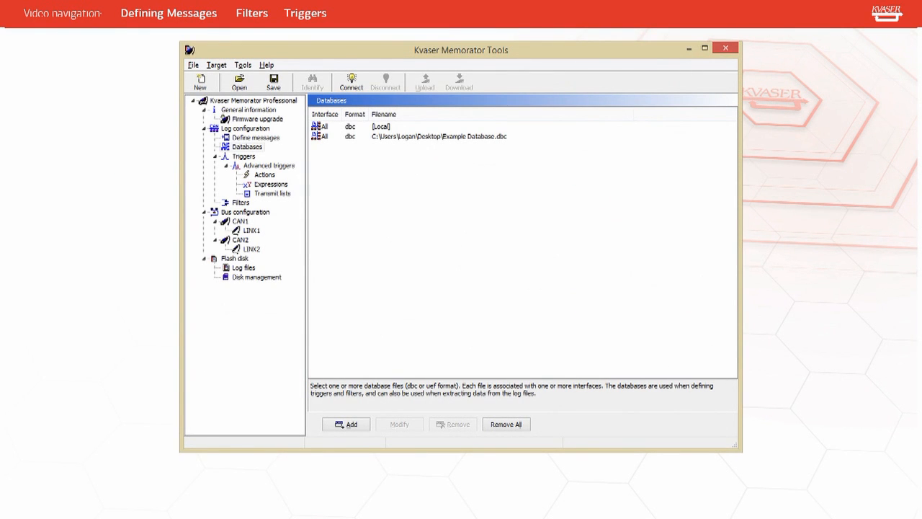
- Create a new message filter on CAN1 and CAN2 with protocol None
click(241, 203)
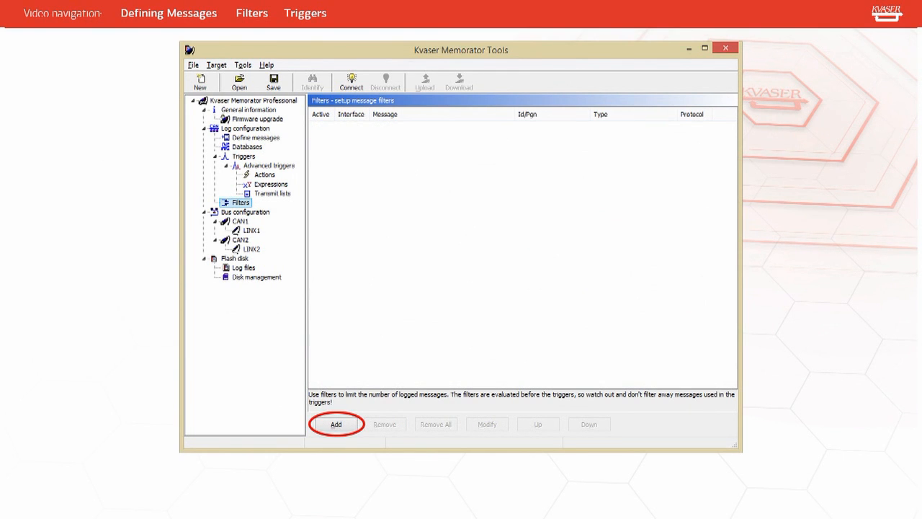
click(335, 423)
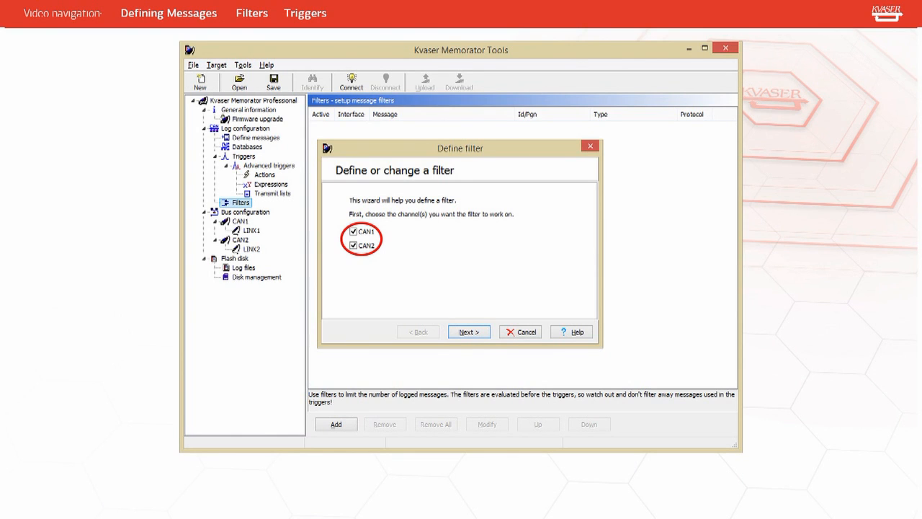
click(468, 332)
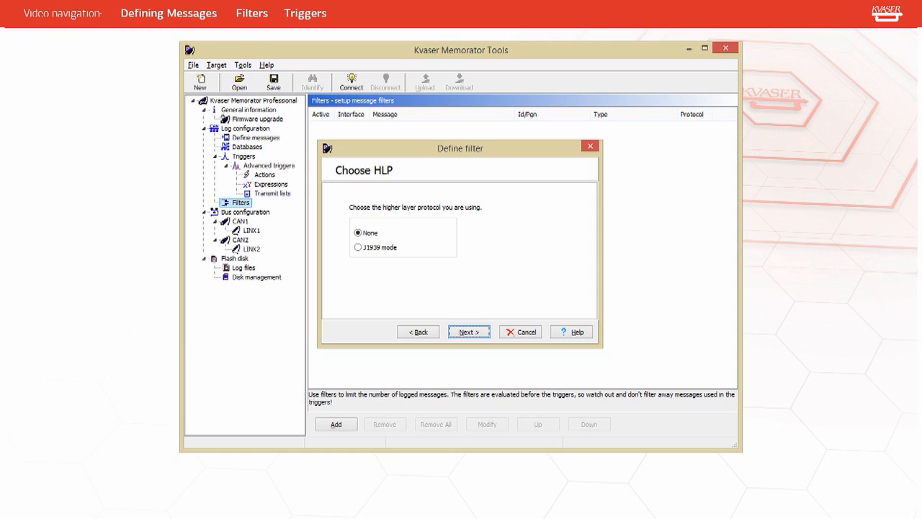
click(469, 331)
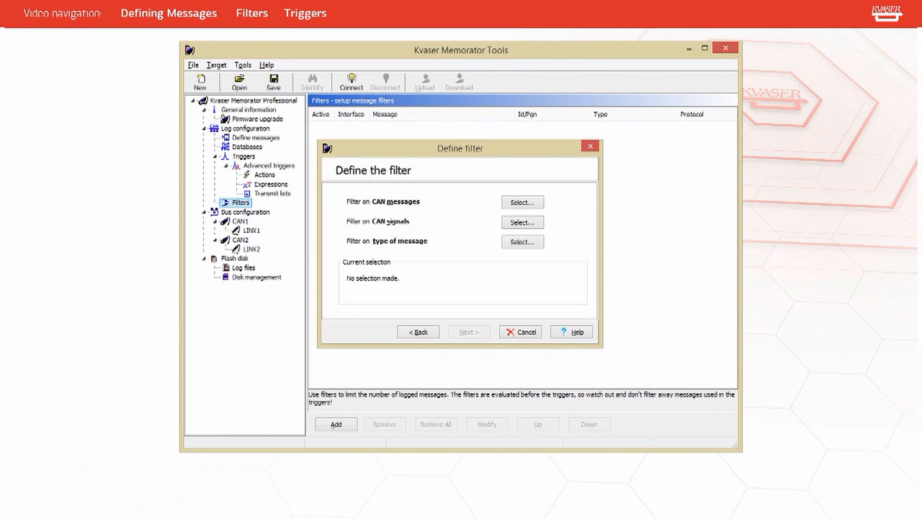
- Set the filter's type-of-message criterion to Error Frame
click(521, 201)
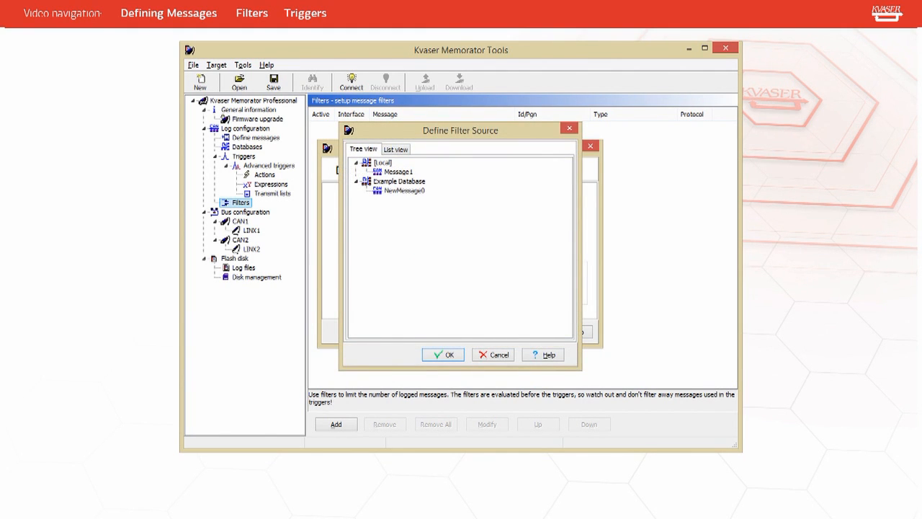
click(397, 172)
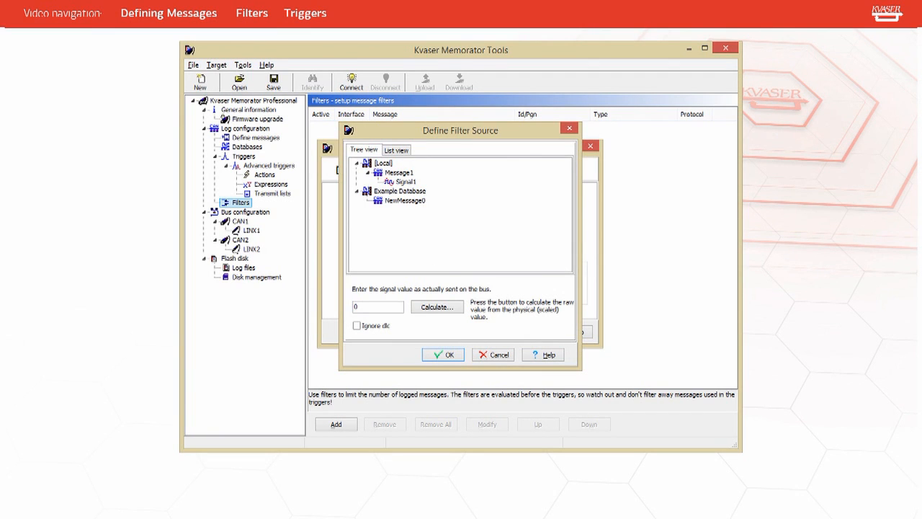
click(402, 180)
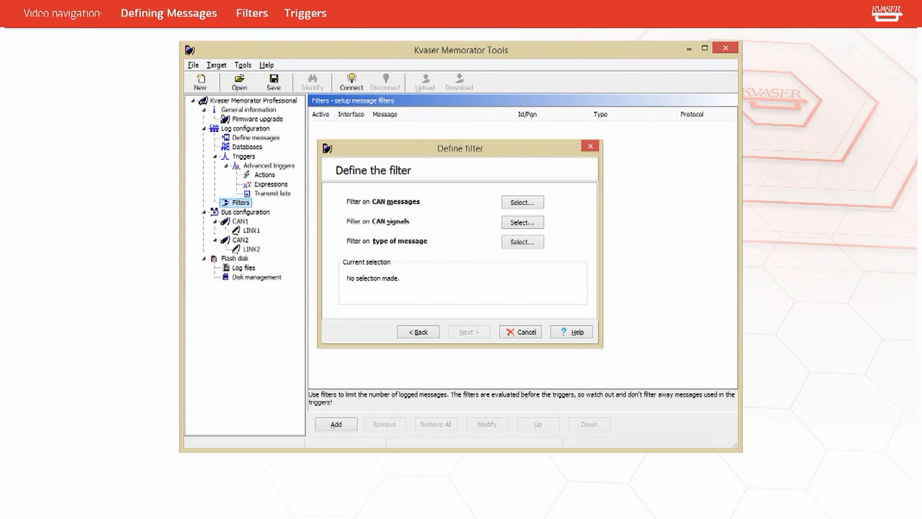
click(522, 241)
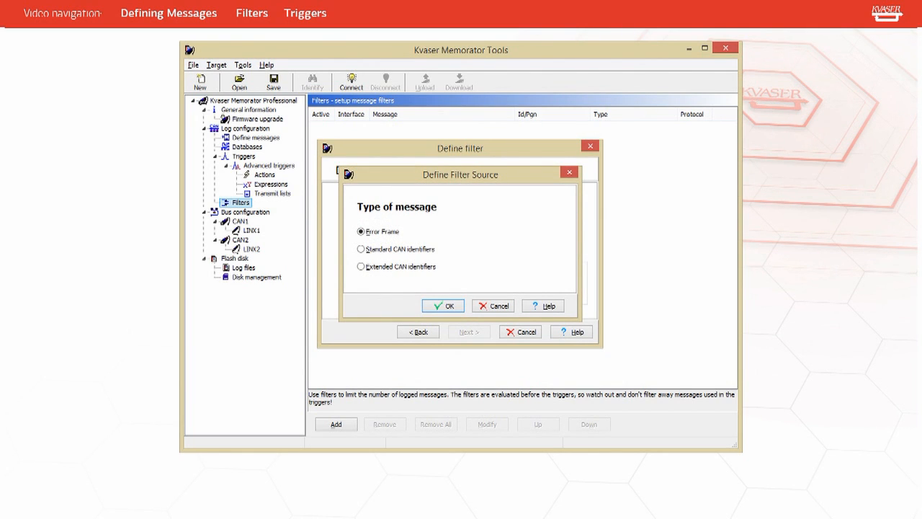
click(443, 305)
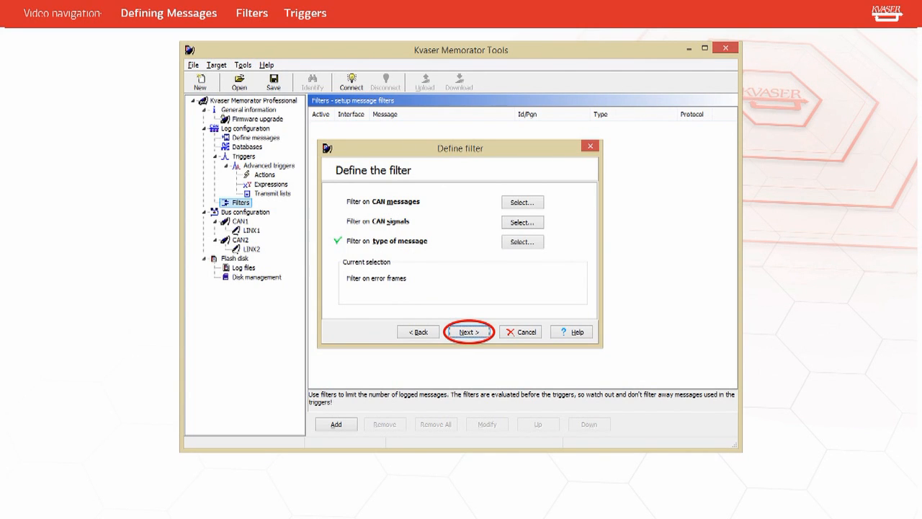
- Finish the filter as a counting pass filter letting 1 of every 1 through
click(468, 332)
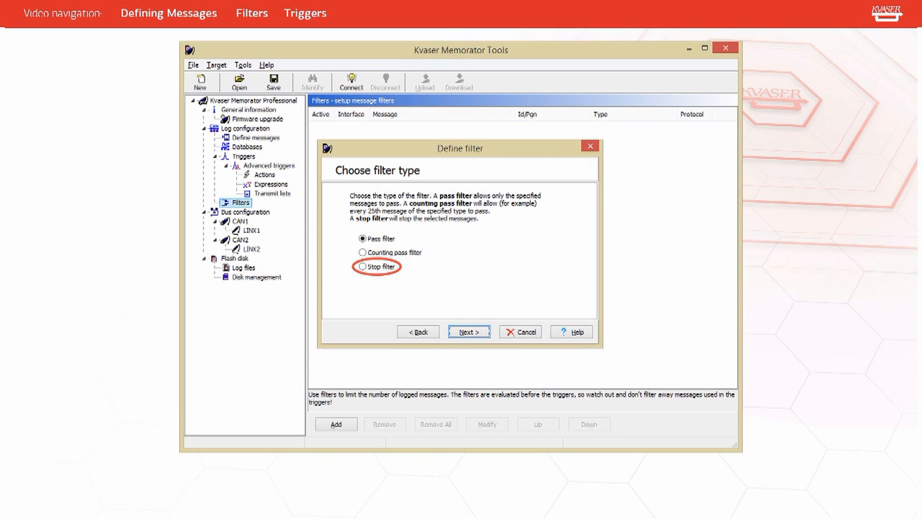
click(363, 239)
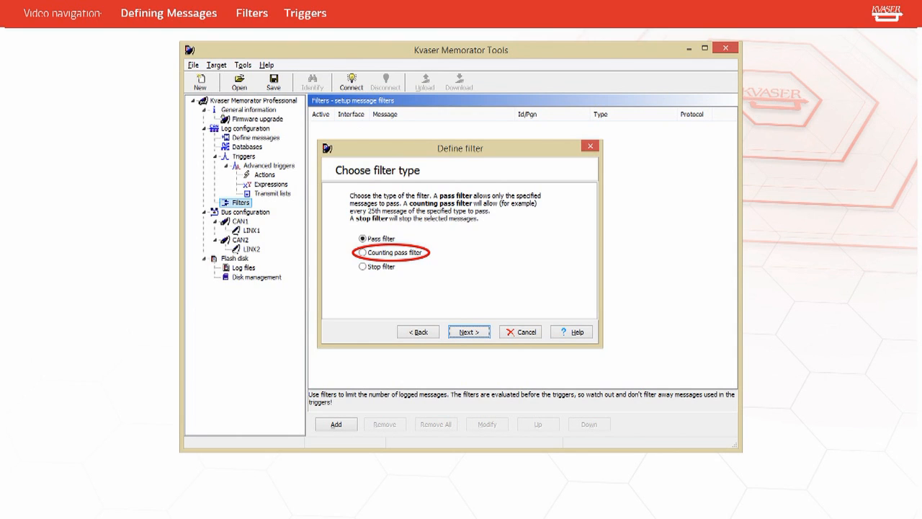
click(468, 331)
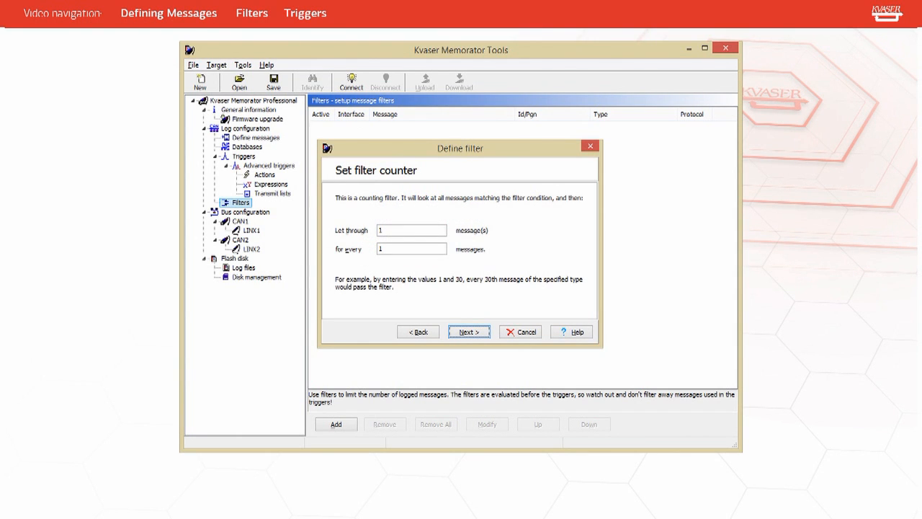
click(305, 13)
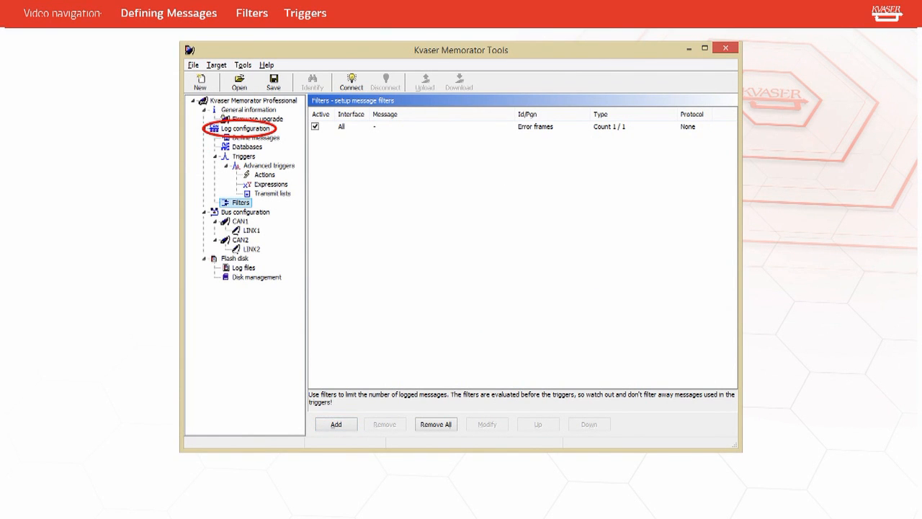
- Add Trigger1 under Log configuration Triggers, keeping interface CAN1 and protocol None
click(245, 128)
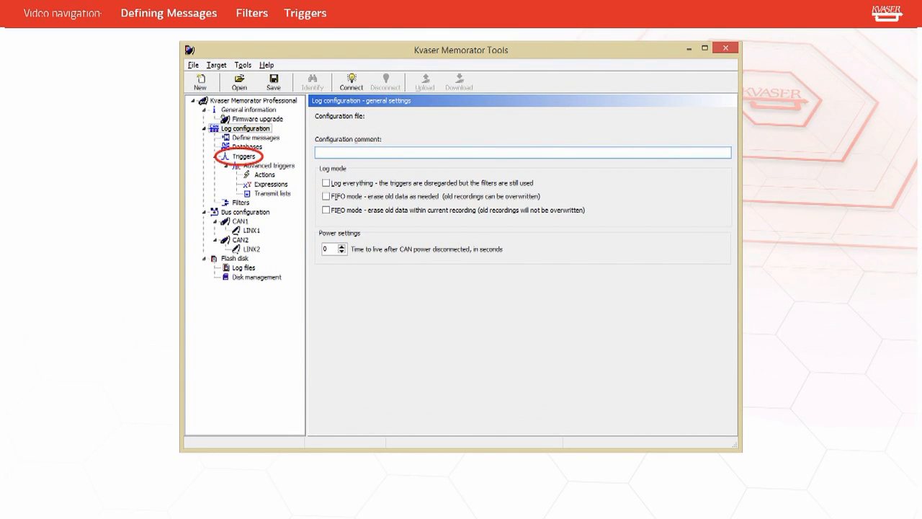
click(243, 156)
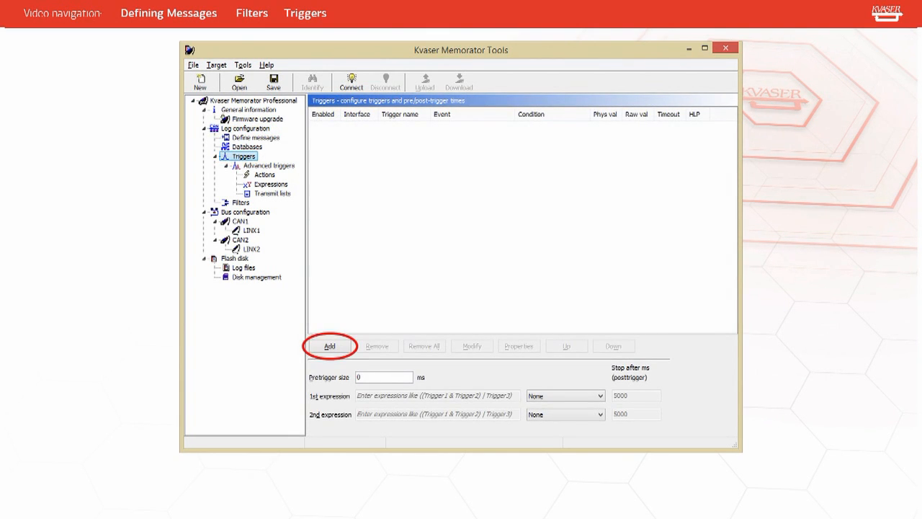
click(329, 346)
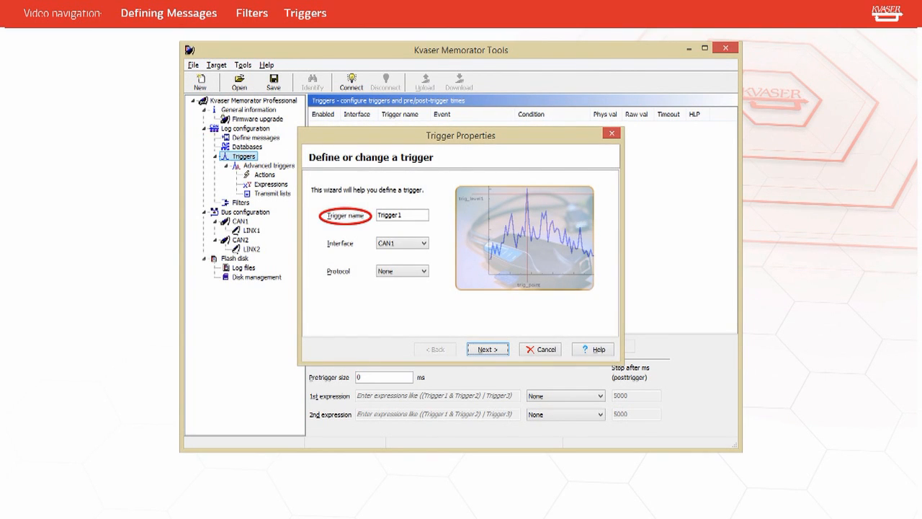
click(425, 243)
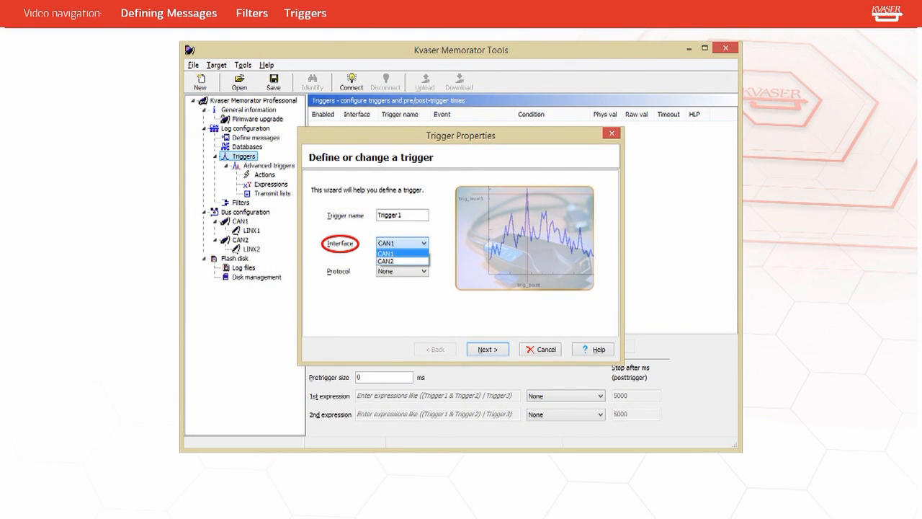
click(401, 271)
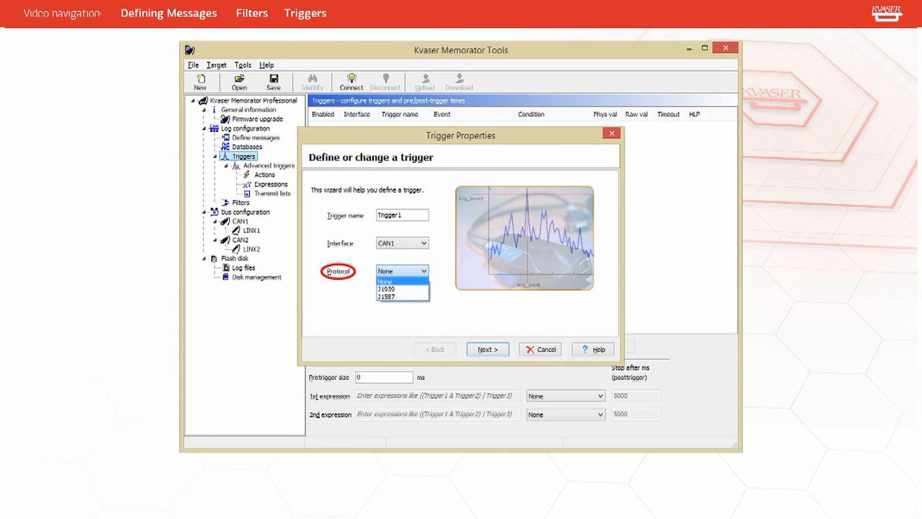
click(402, 271)
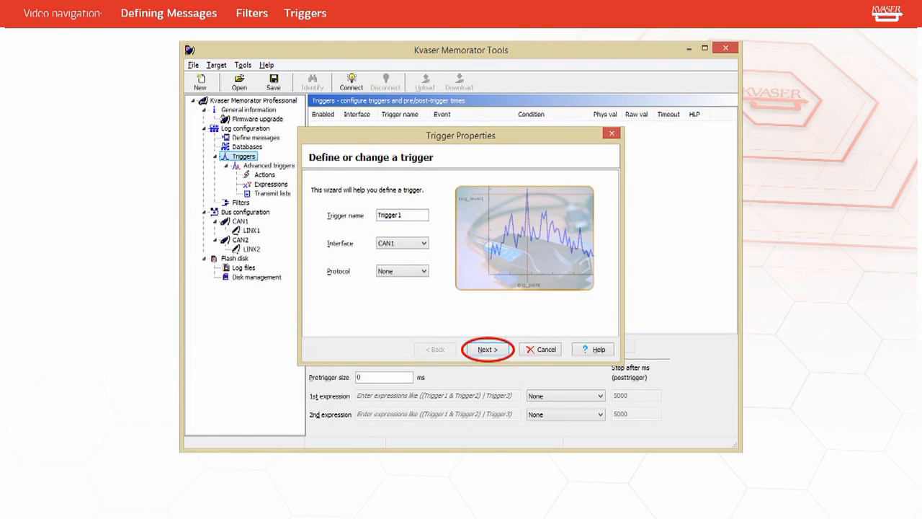
- Preview a Signal1 trigger's condition options, then go back to choosing the trigger source
click(488, 349)
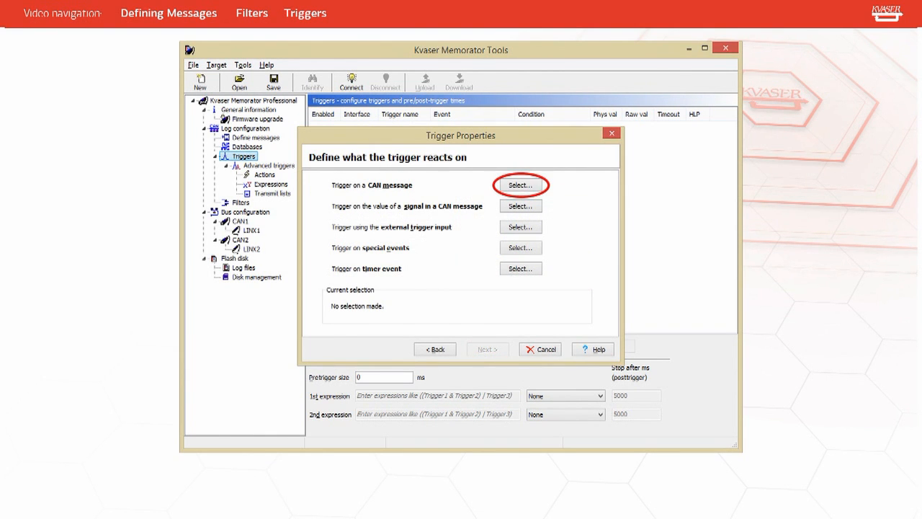
click(520, 185)
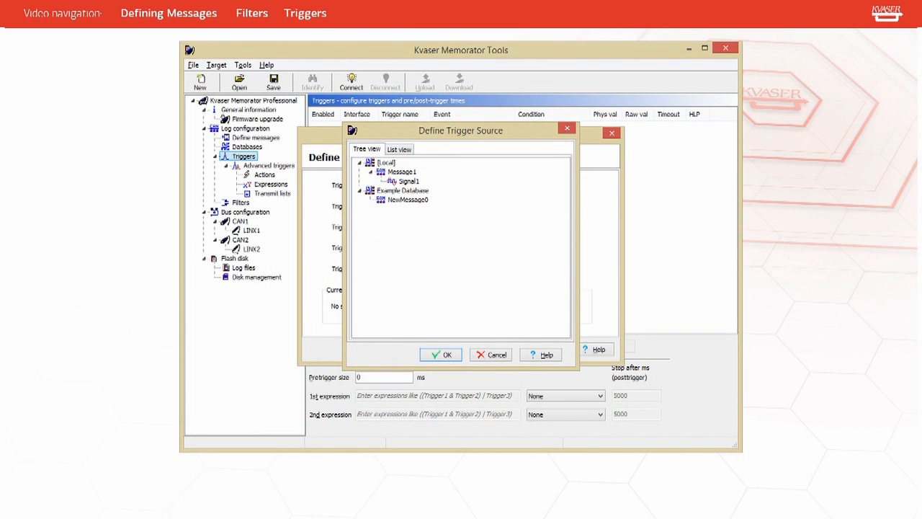
click(441, 354)
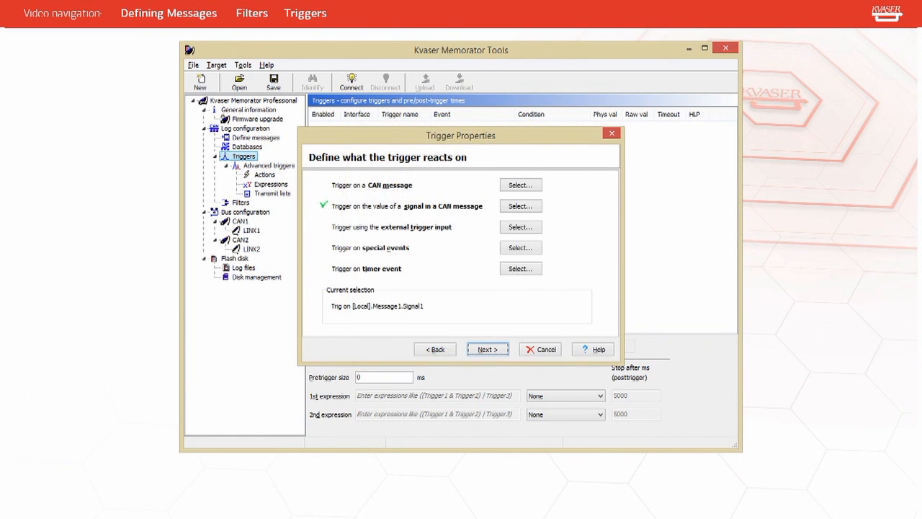
click(486, 348)
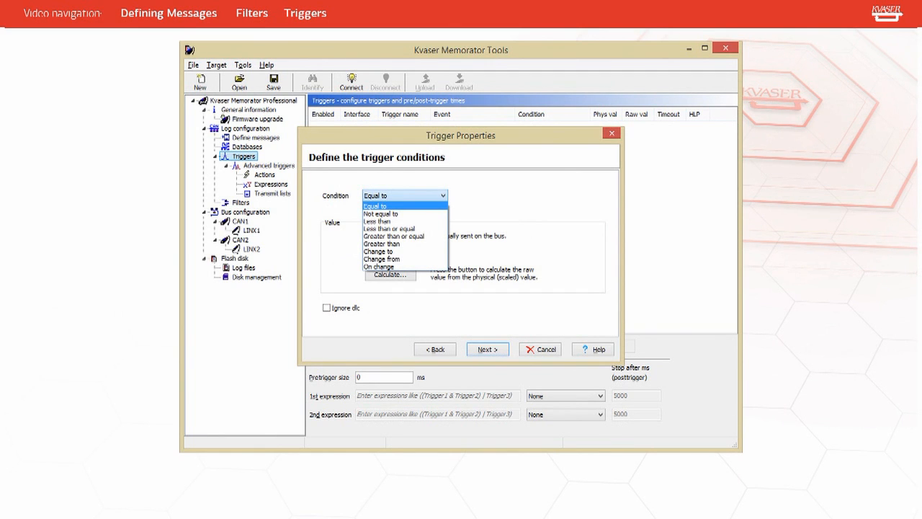
click(435, 349)
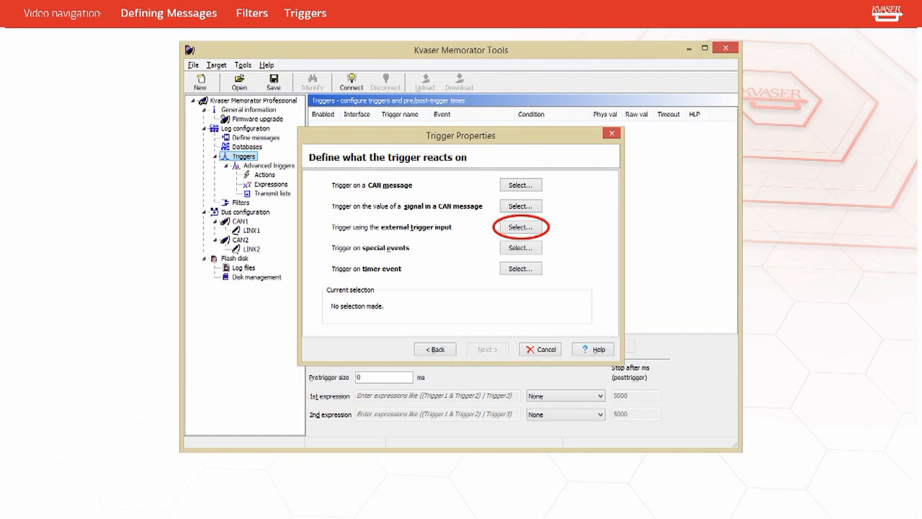
- Review the external input, special events and timer trigger options without choosing one
click(520, 227)
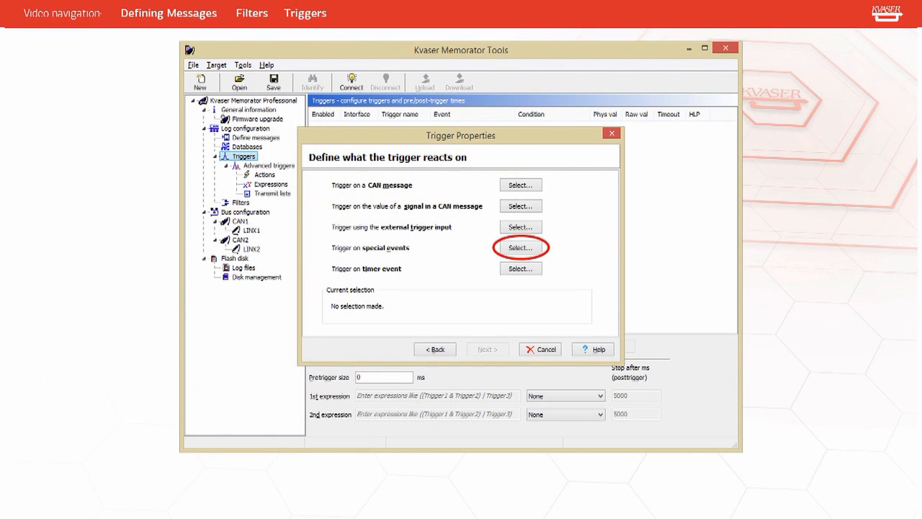
click(520, 247)
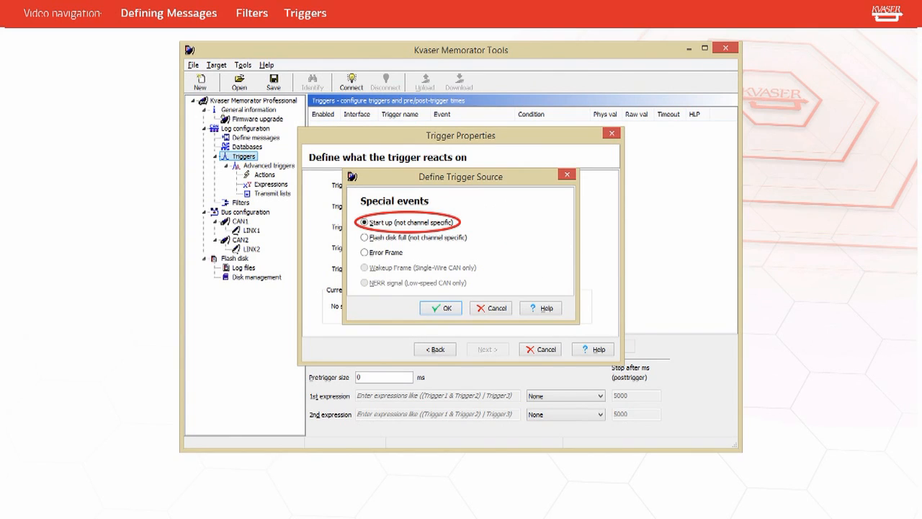
click(364, 237)
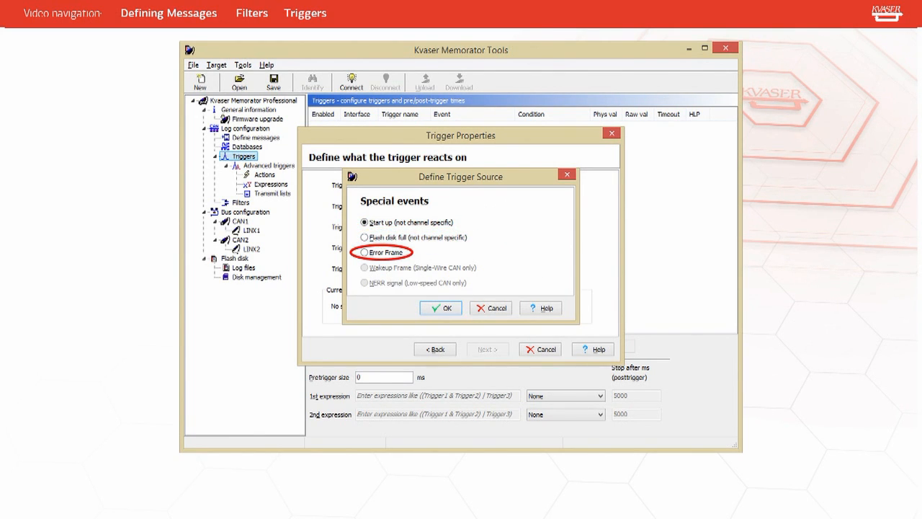
click(490, 307)
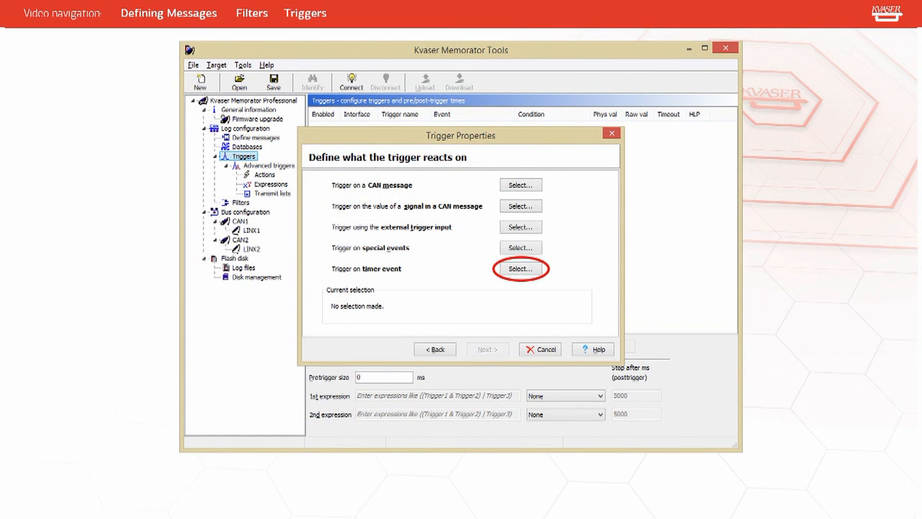
click(520, 268)
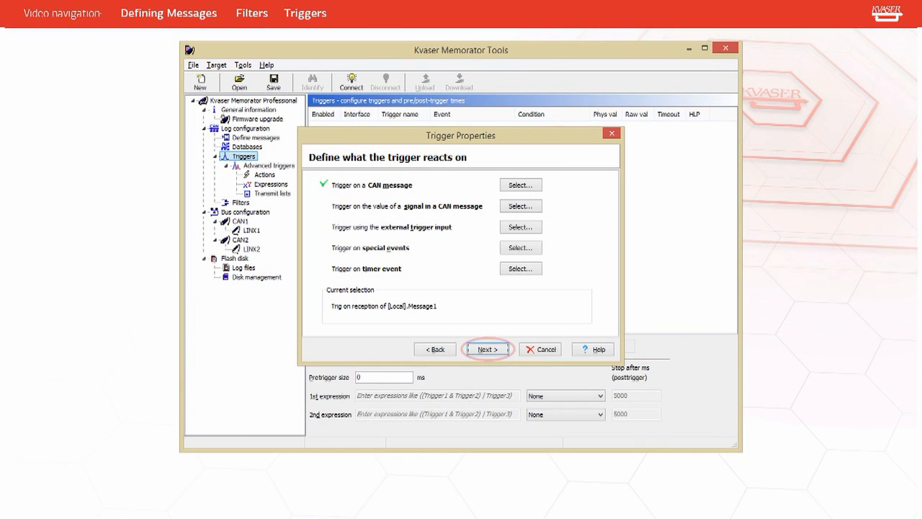
- Finish the trigger wizard with a zero timeout to create Trigger1 on Message1
click(487, 348)
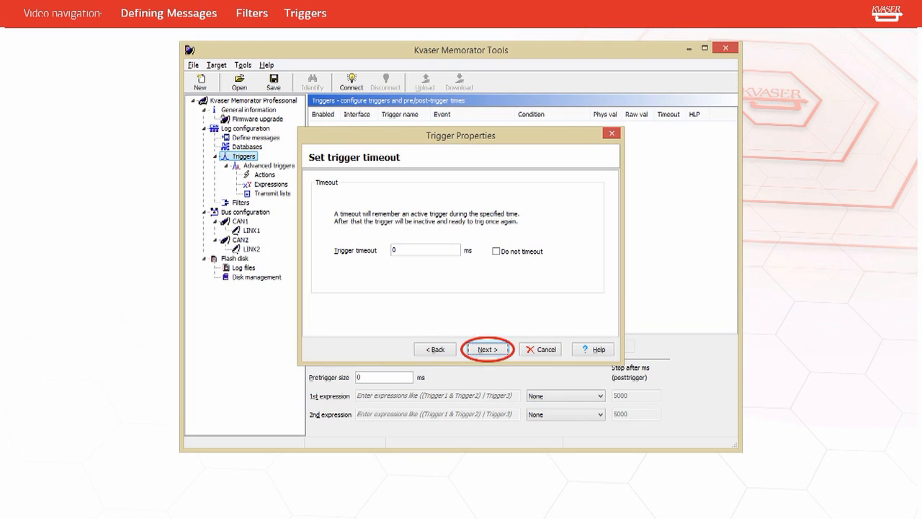
click(486, 349)
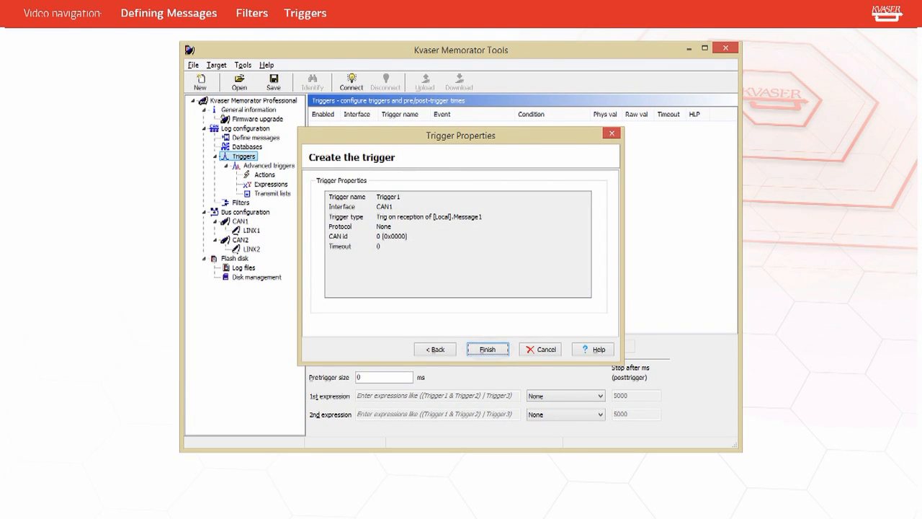
click(487, 348)
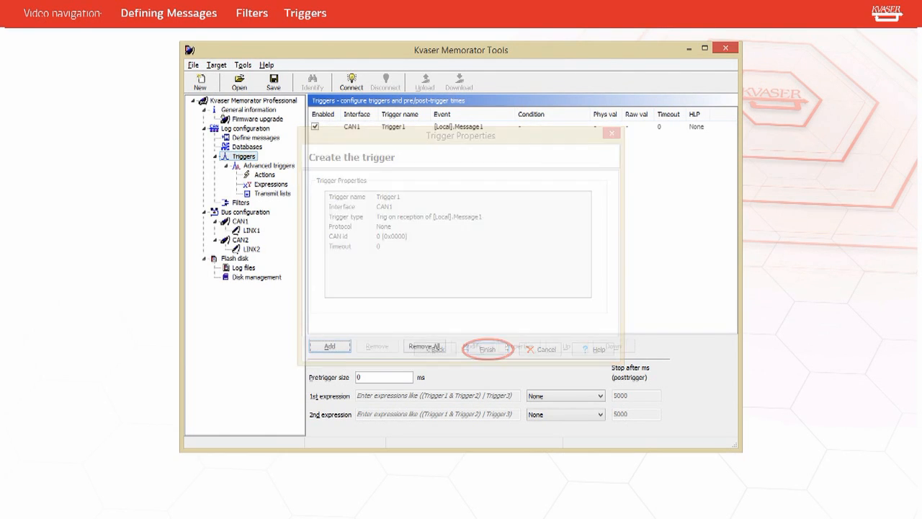
- Dismiss the wizard page so Trigger1 is listed, ready to check the configuration
click(487, 349)
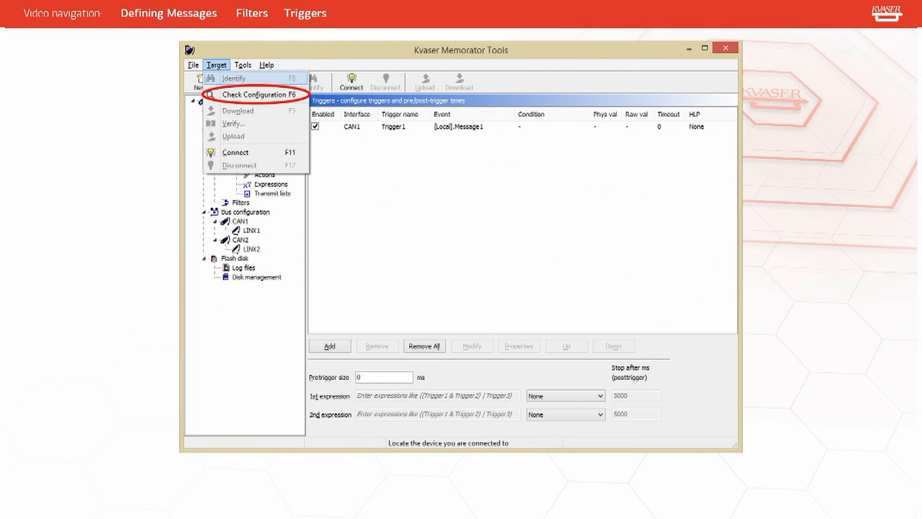
- Run Check Configuration, confirm triggers and Configuration OK, and close the report
click(260, 94)
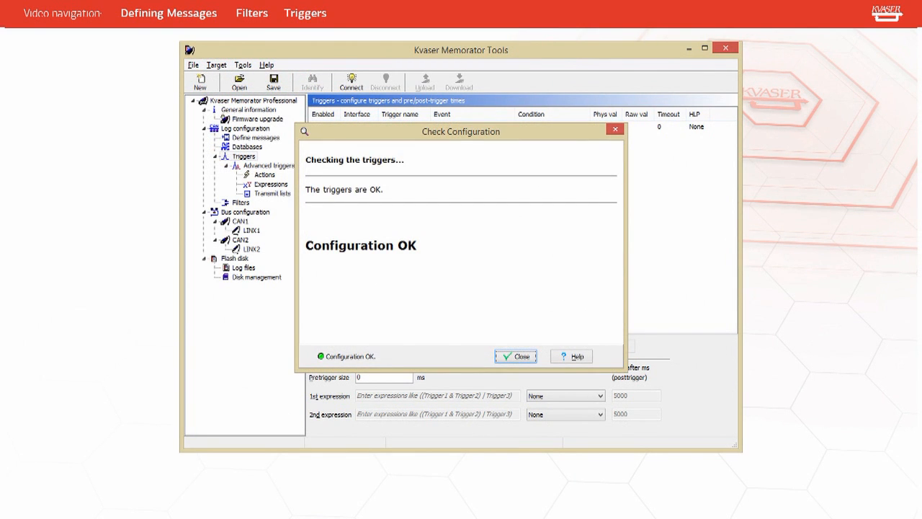
click(515, 356)
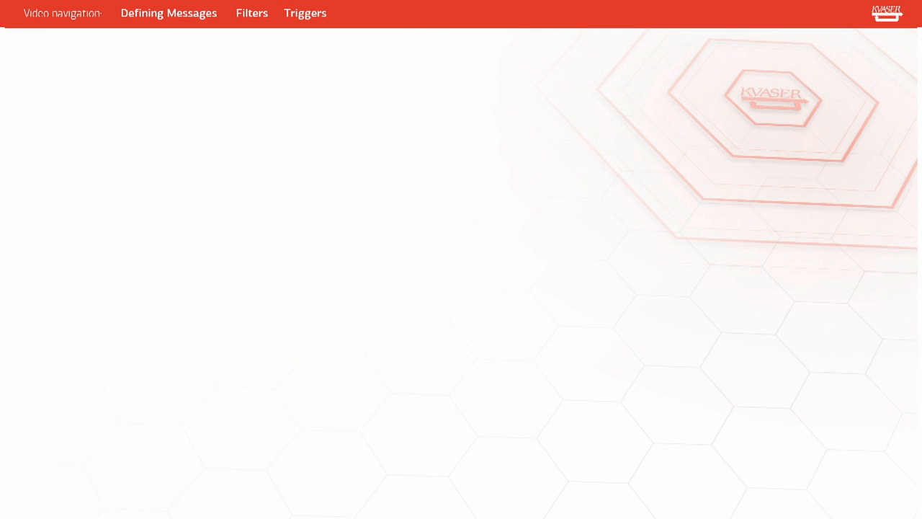